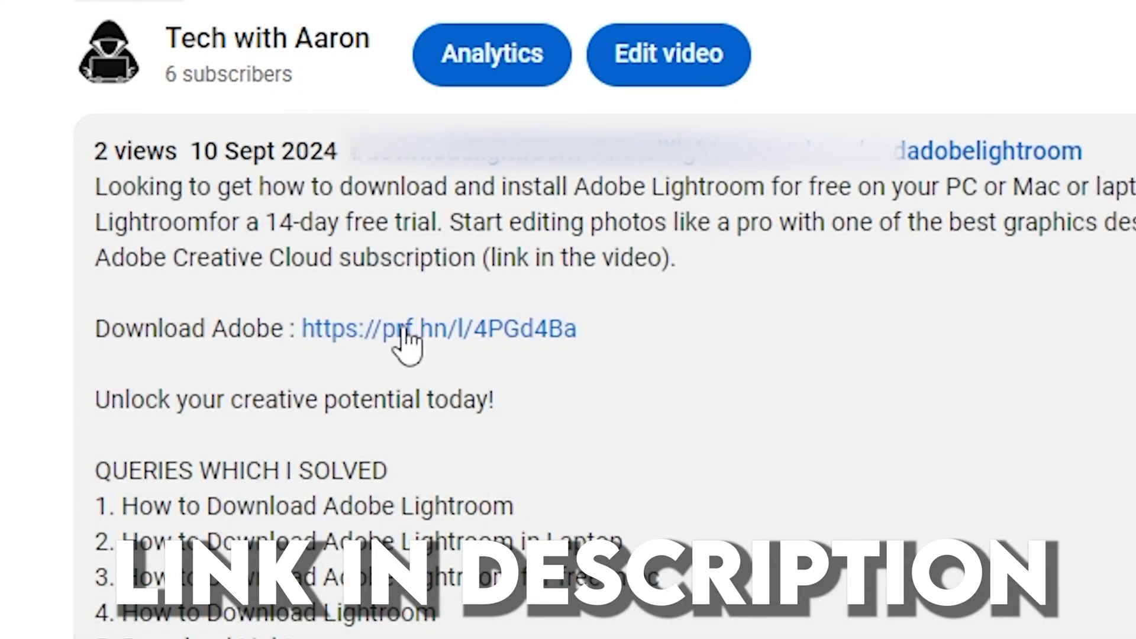
Follow the Download Adobe link and stay on the United States Creative Cloud page
click(413, 327)
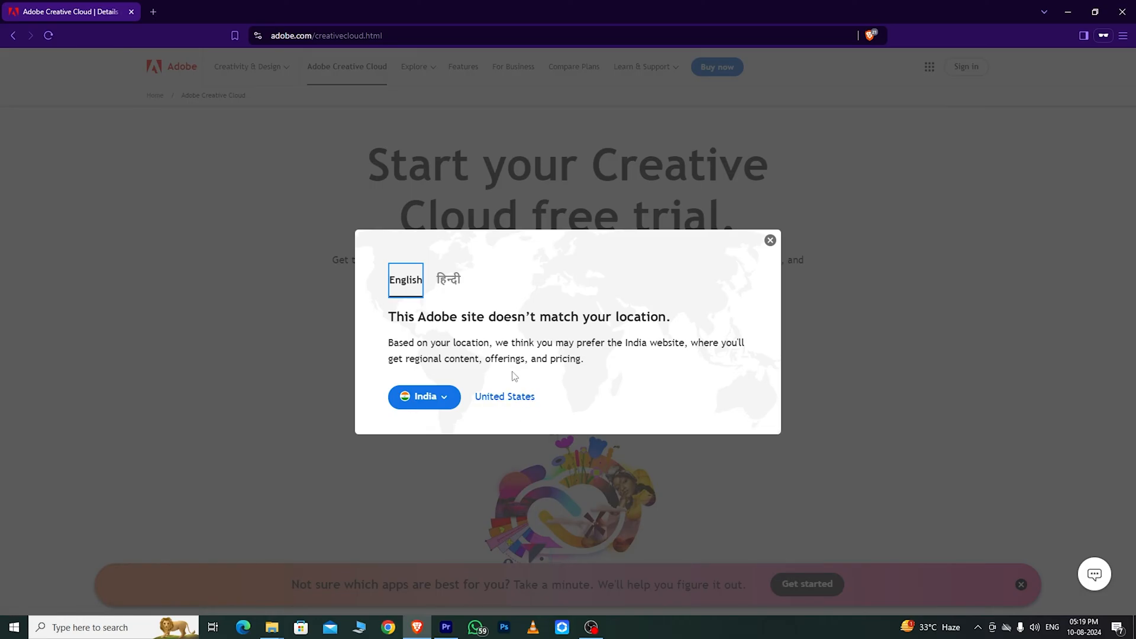
click(769, 241)
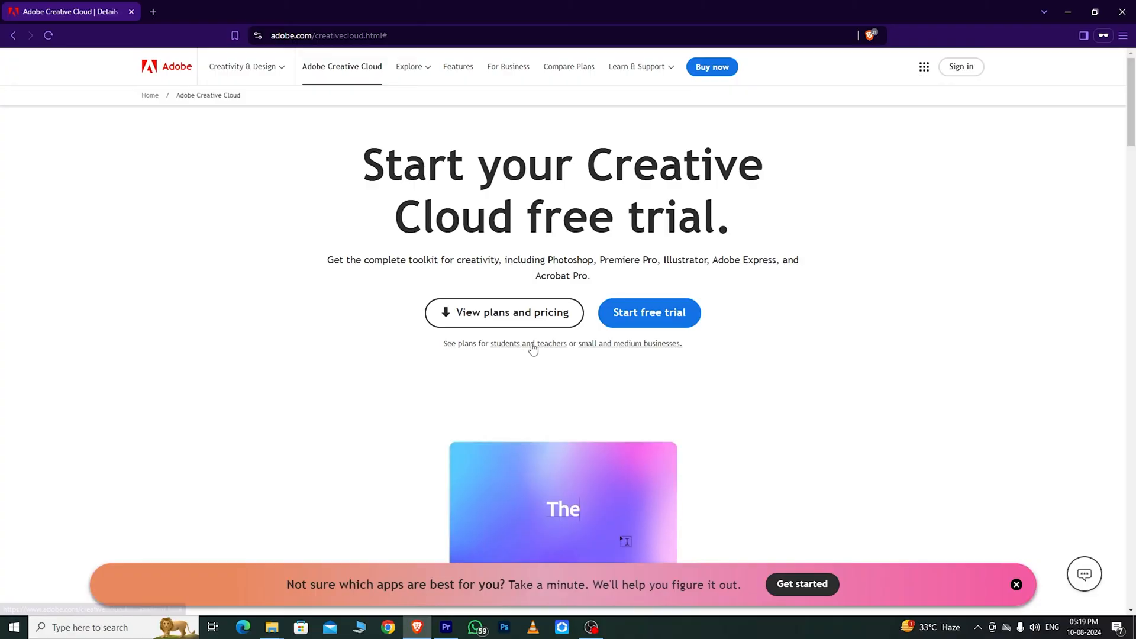
scroll(down, 3)
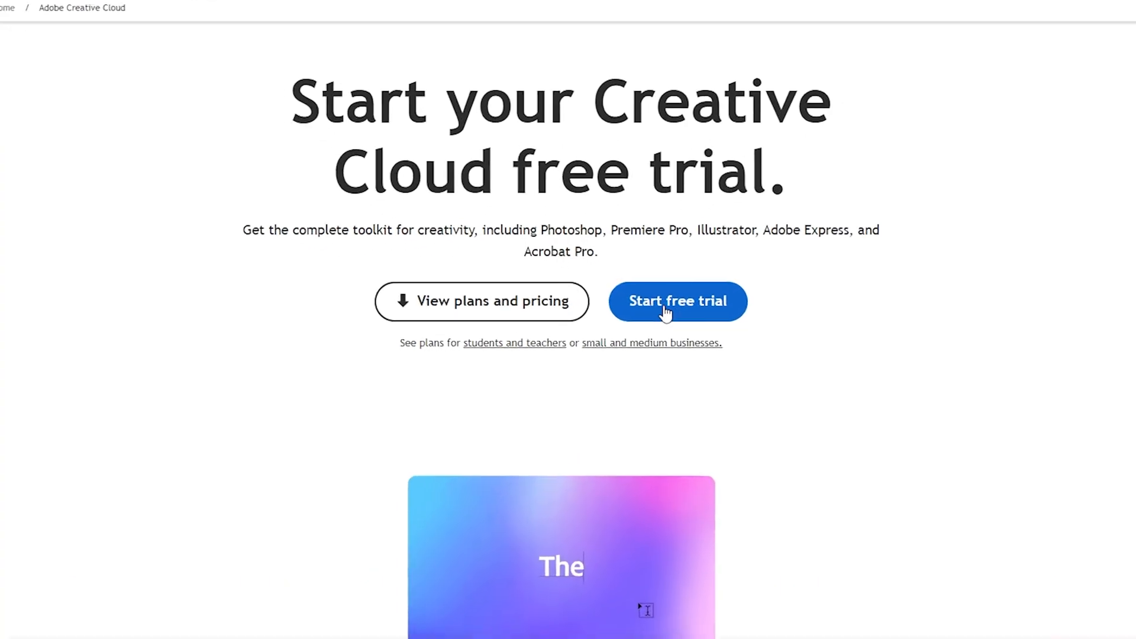
Choose the Creative Cloud All Apps trial with the Adobe Stock 7-day trial added and continue to checkout
click(677, 301)
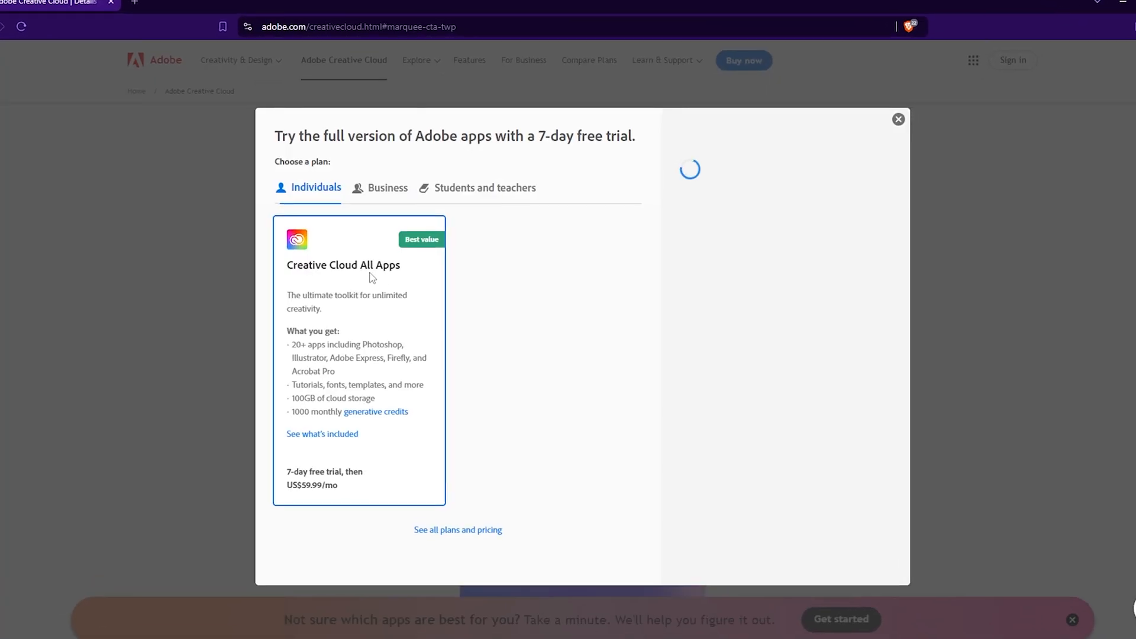
click(388, 188)
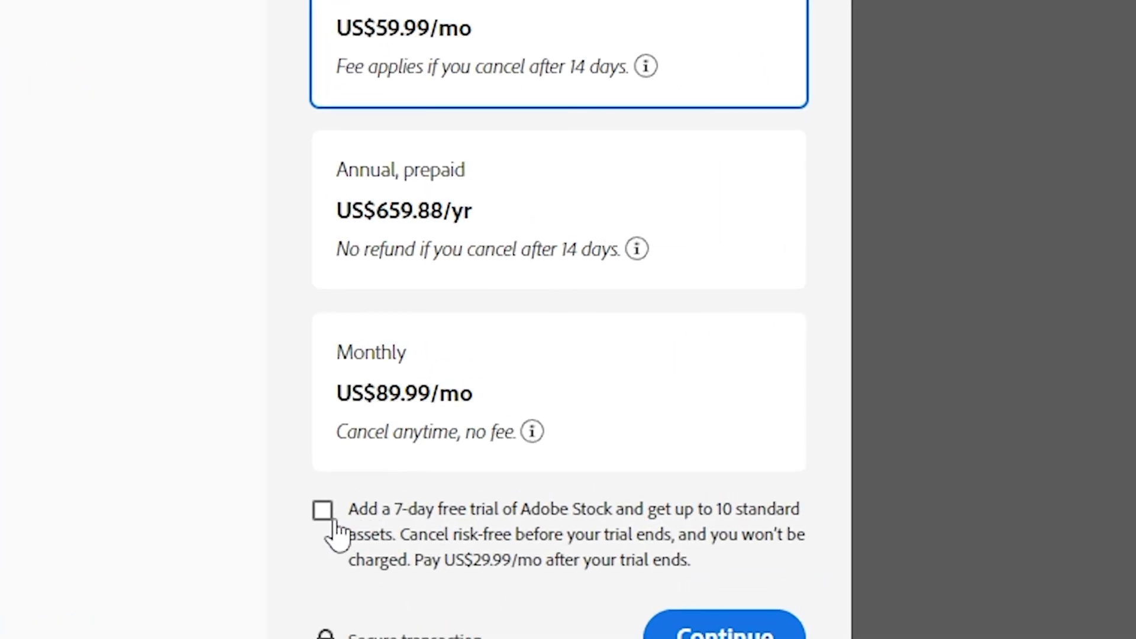
click(323, 510)
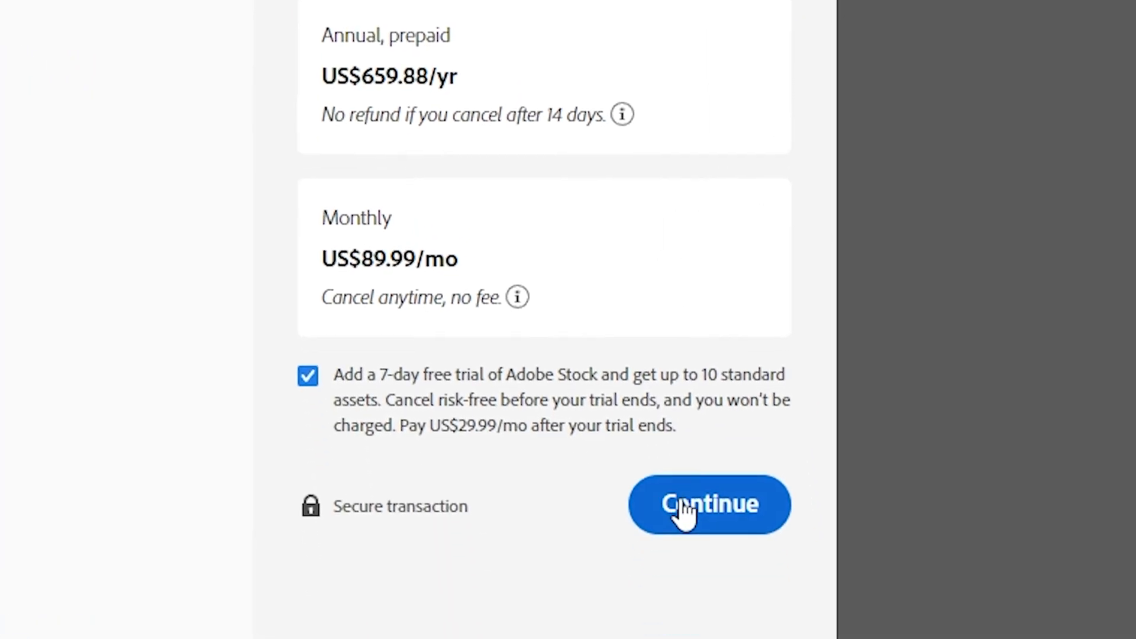
click(709, 504)
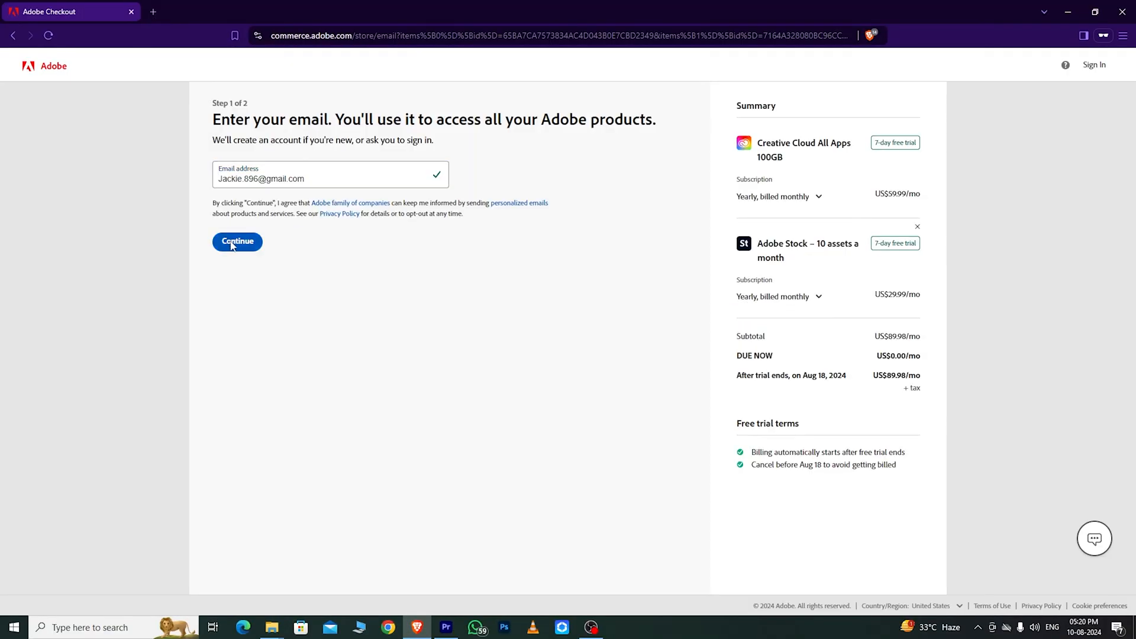
Pay by credit/debit card with cardholder name 'Fernan' and agree and subscribe to the trials
click(237, 242)
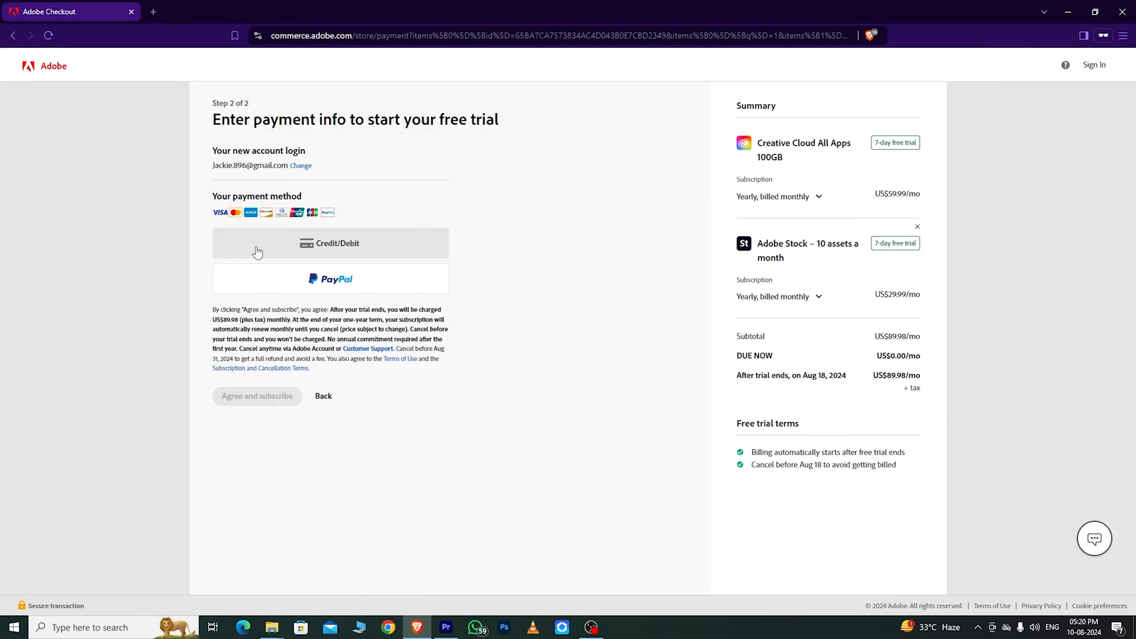
click(331, 242)
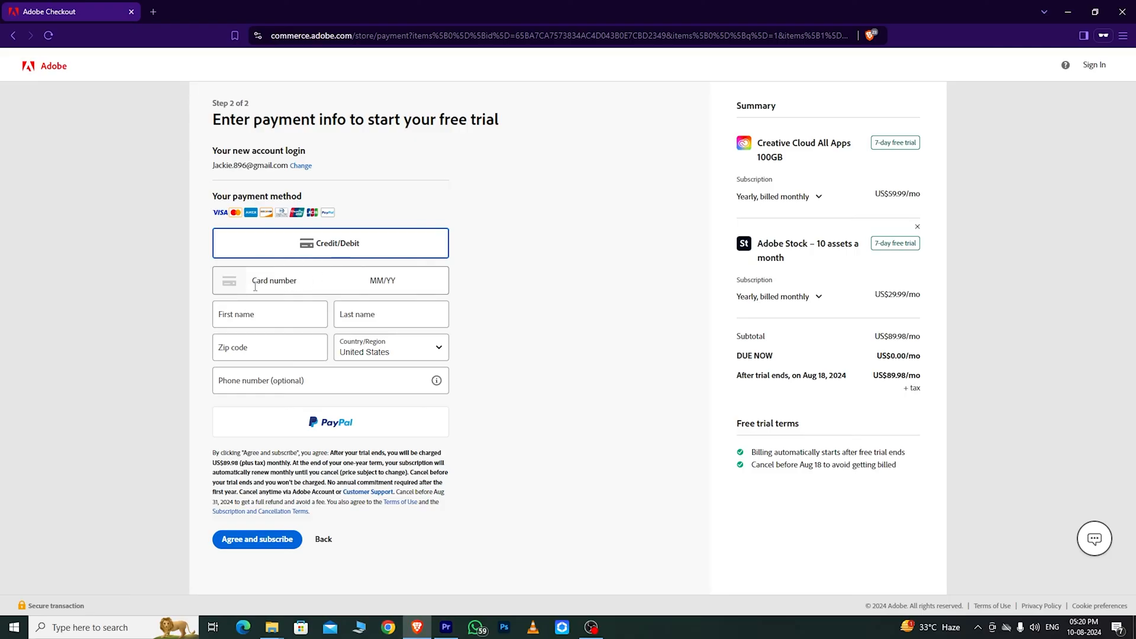
text(Fernandes)
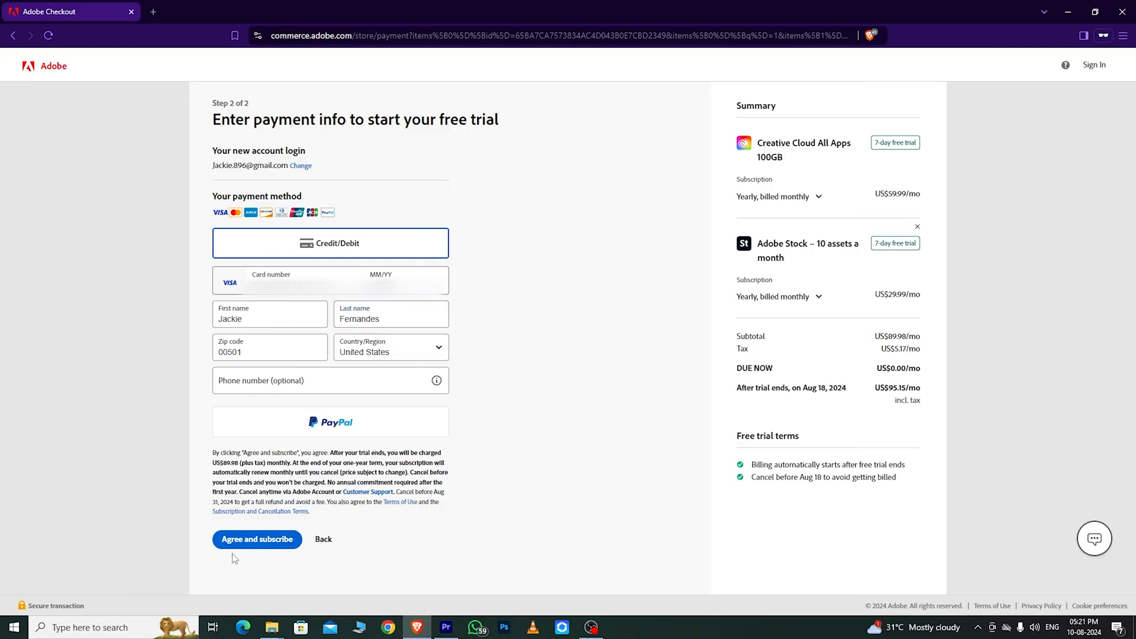
click(256, 540)
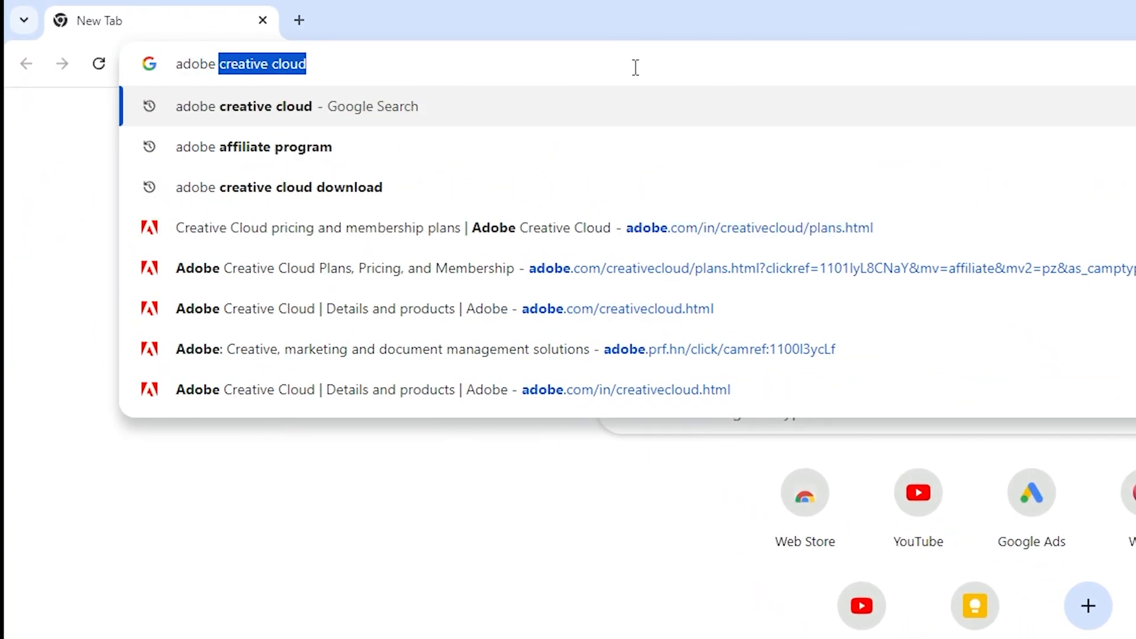
Search 'adobe creative cloud download' and download the Creative Cloud desktop installer from Adobe's page
click(278, 187)
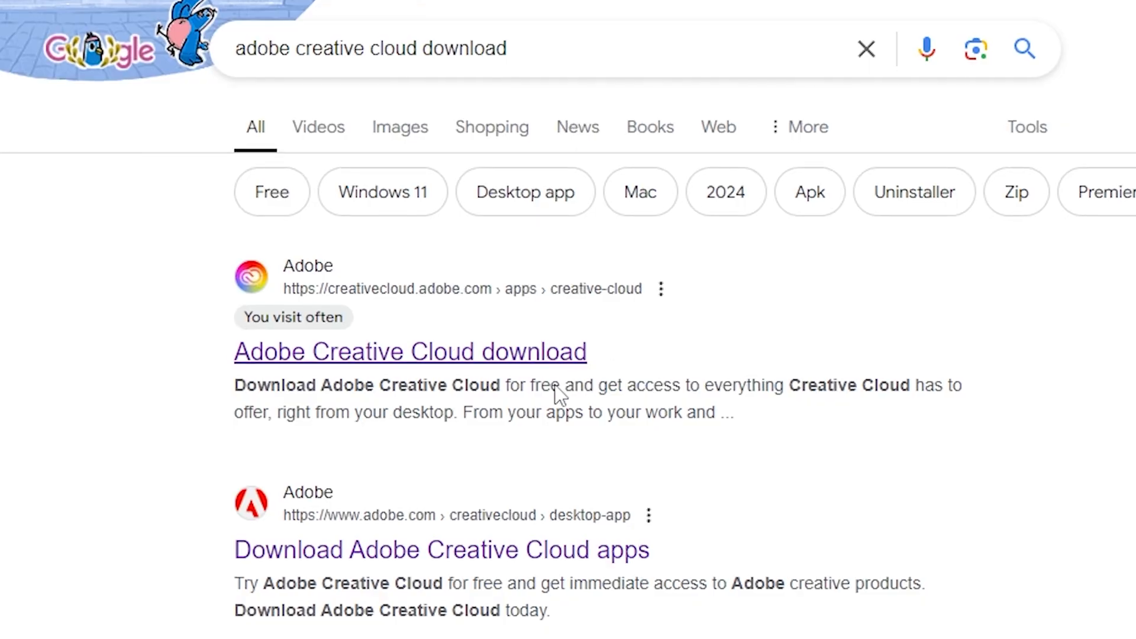
click(411, 352)
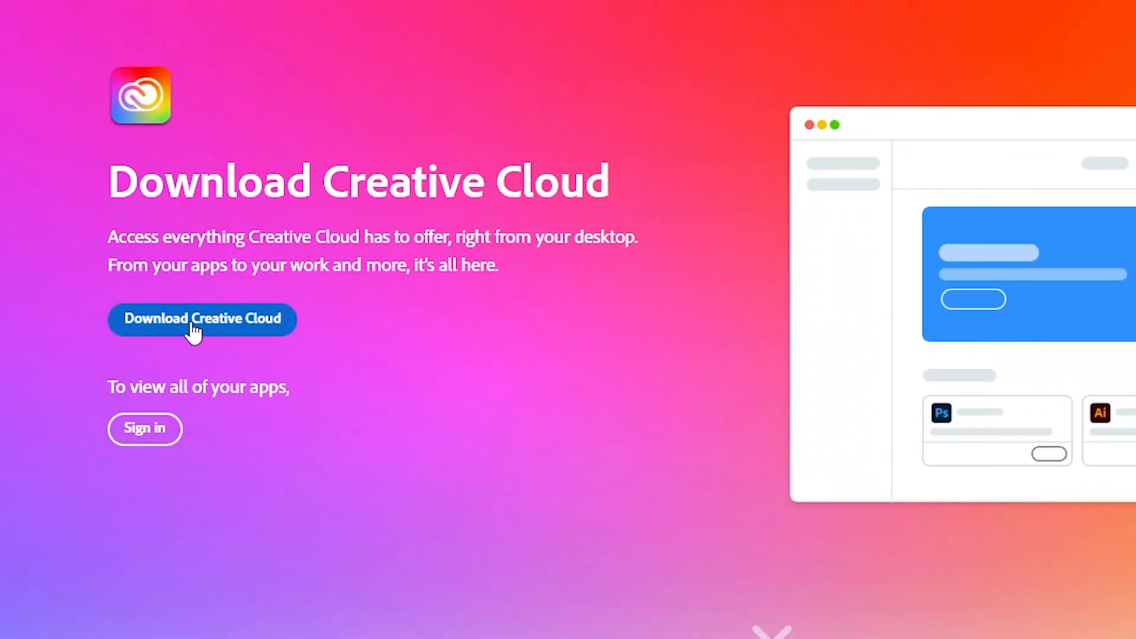
click(201, 318)
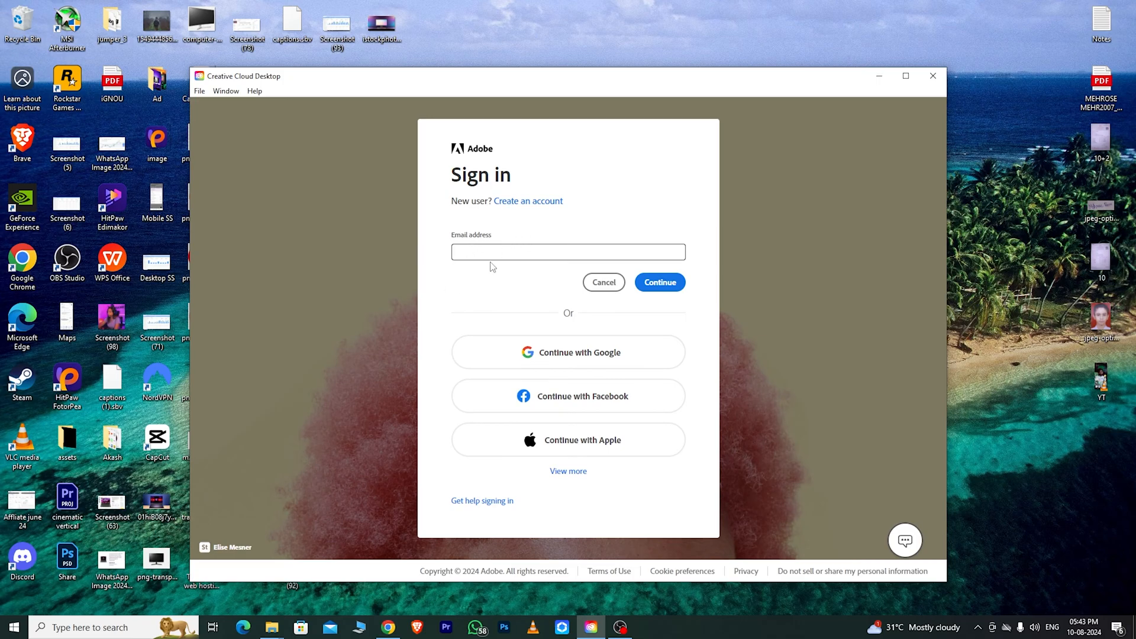
Sign in to Creative Cloud Desktop and show the Apps list where InCopy can be installed
click(659, 282)
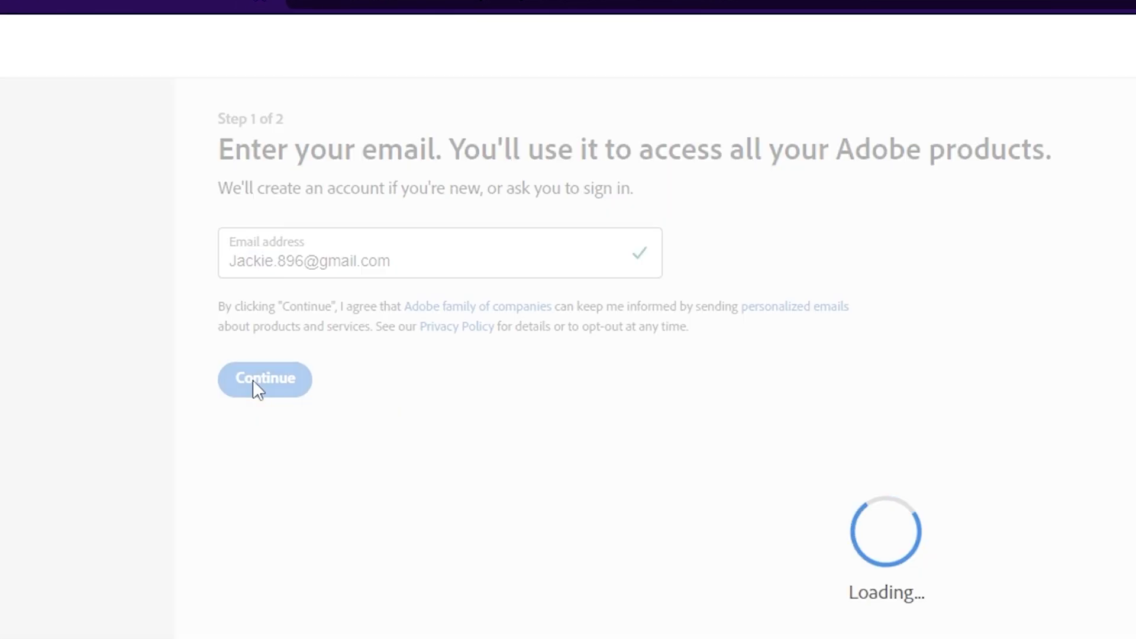
click(264, 379)
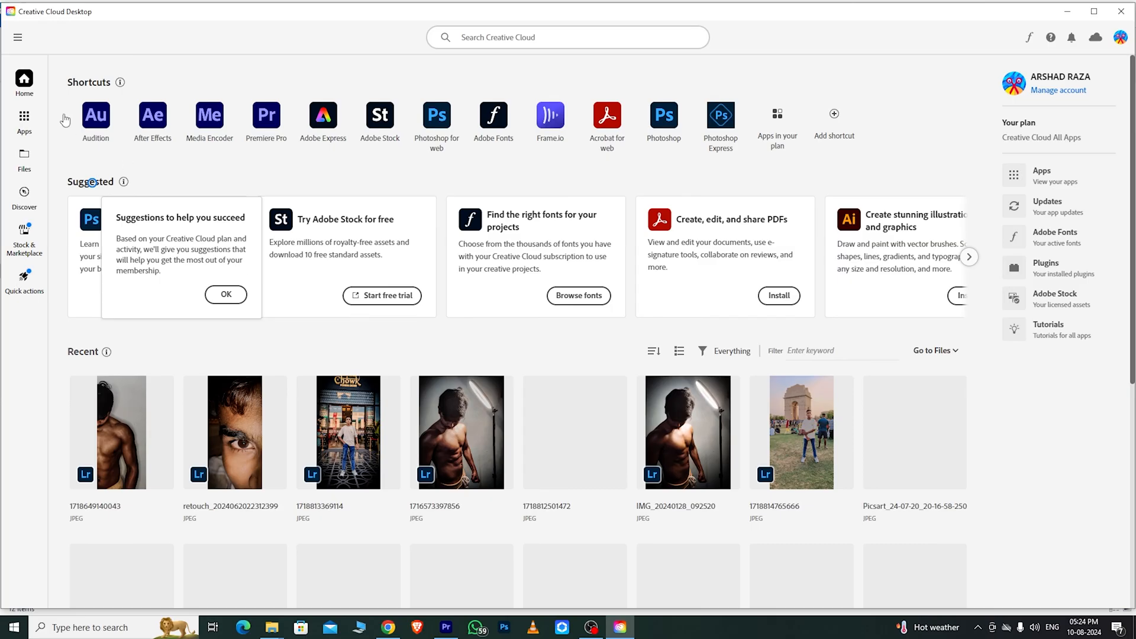
click(24, 109)
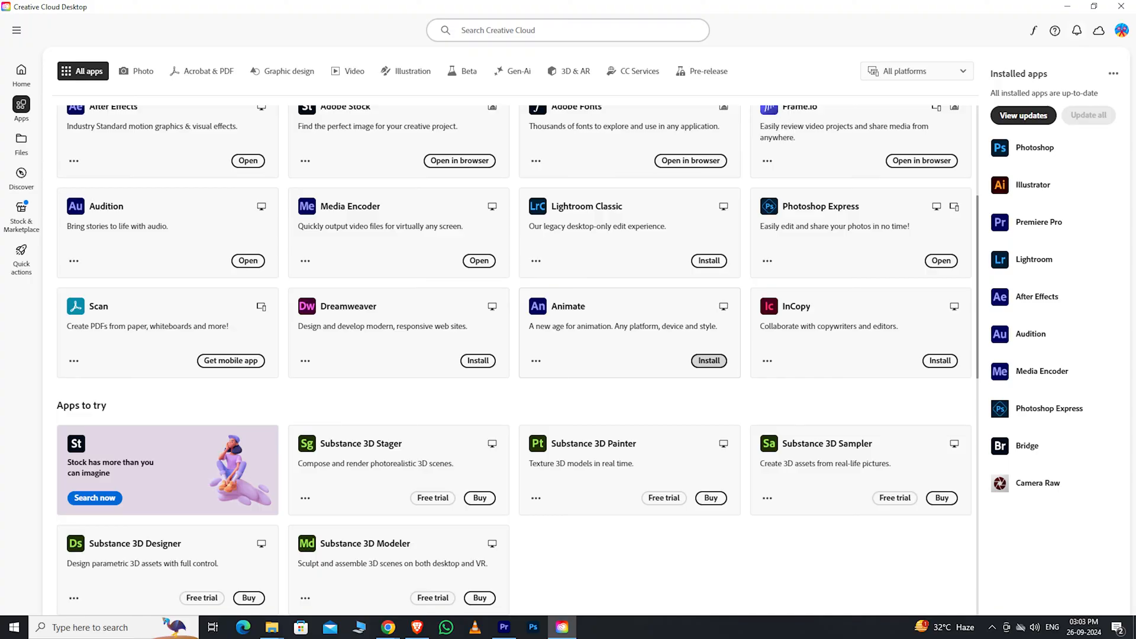